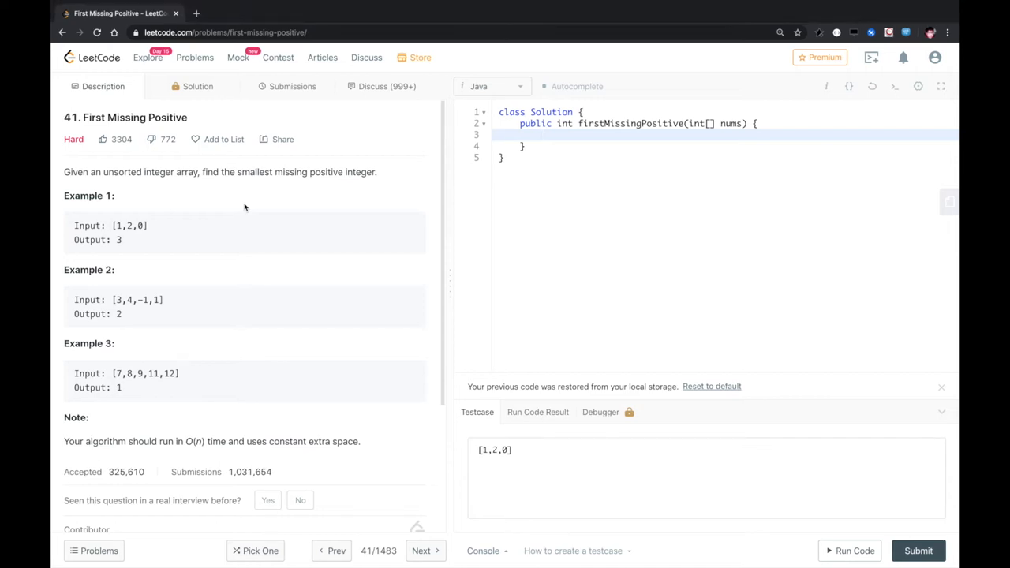
mouse_move(87, 123)
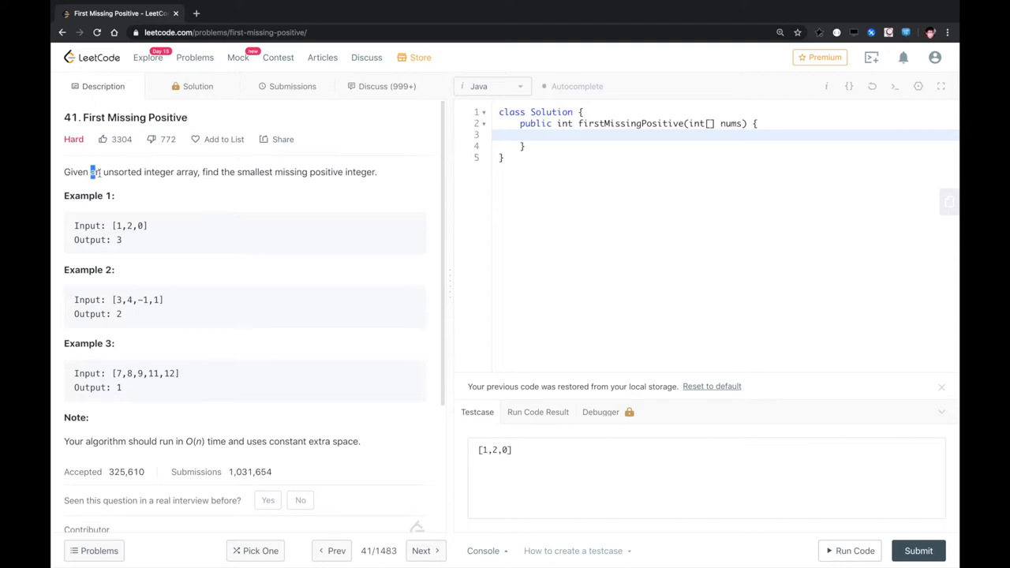
- Highlight the key requirement, then add a guard returning 1 when nums is null or empty
drag(90, 172, 200, 172)
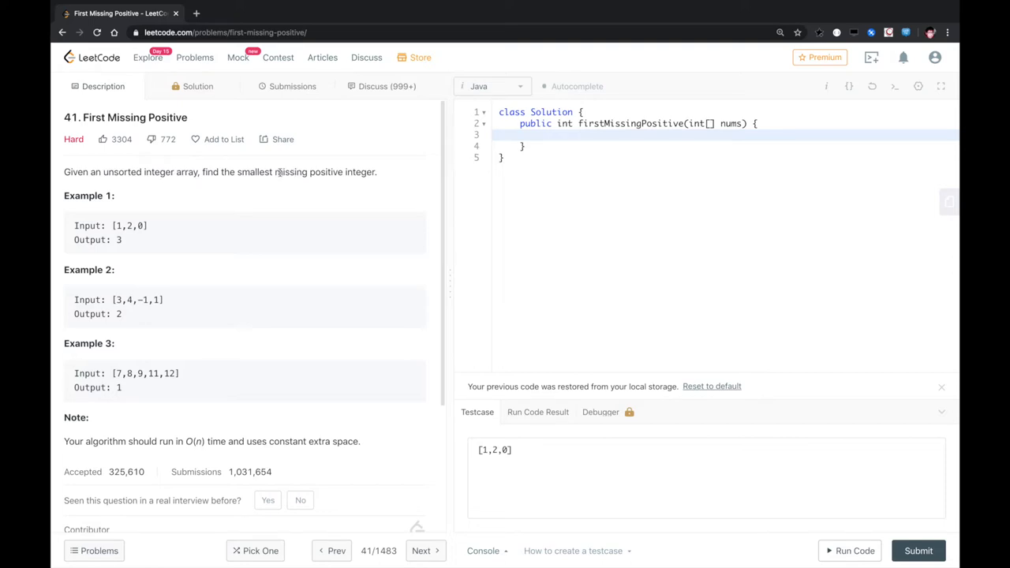
drag(275, 172, 376, 172)
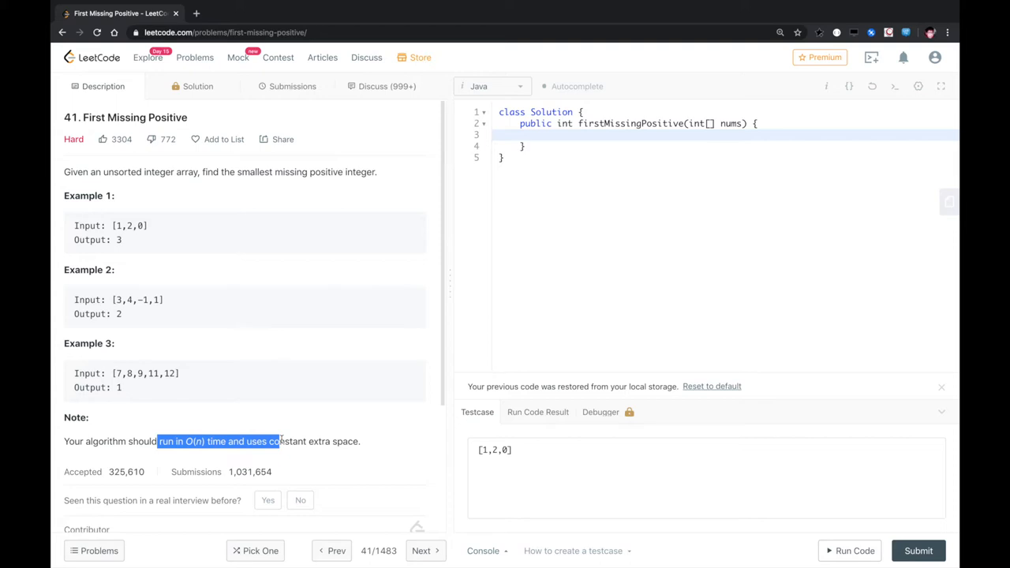
mouse_move(332, 384)
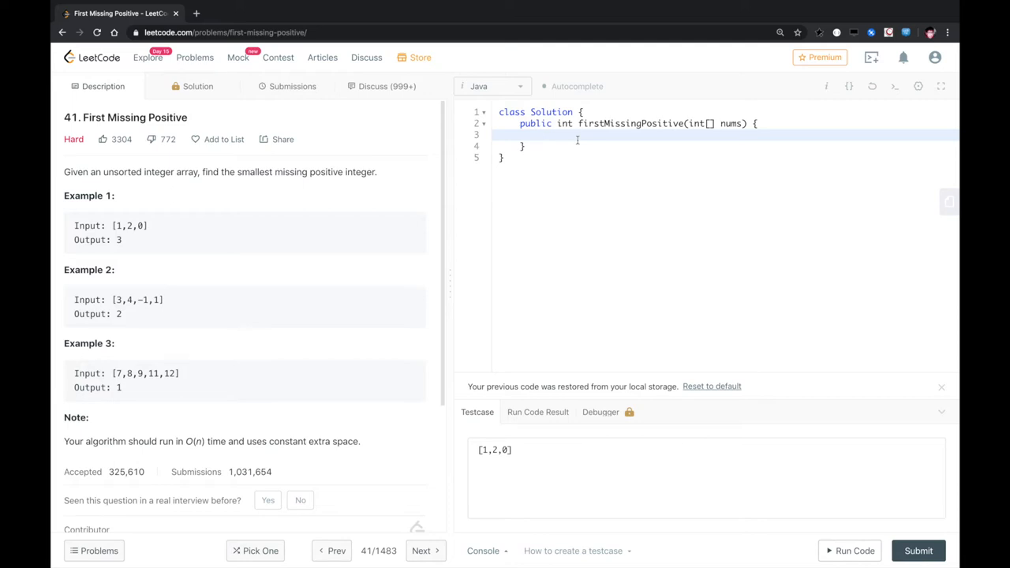
click(541, 134)
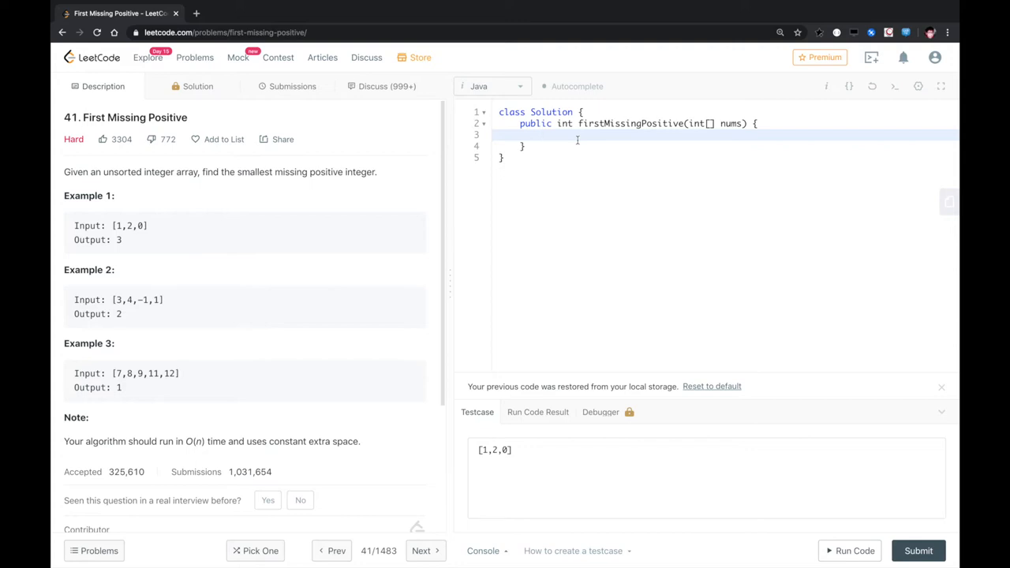
text(if)
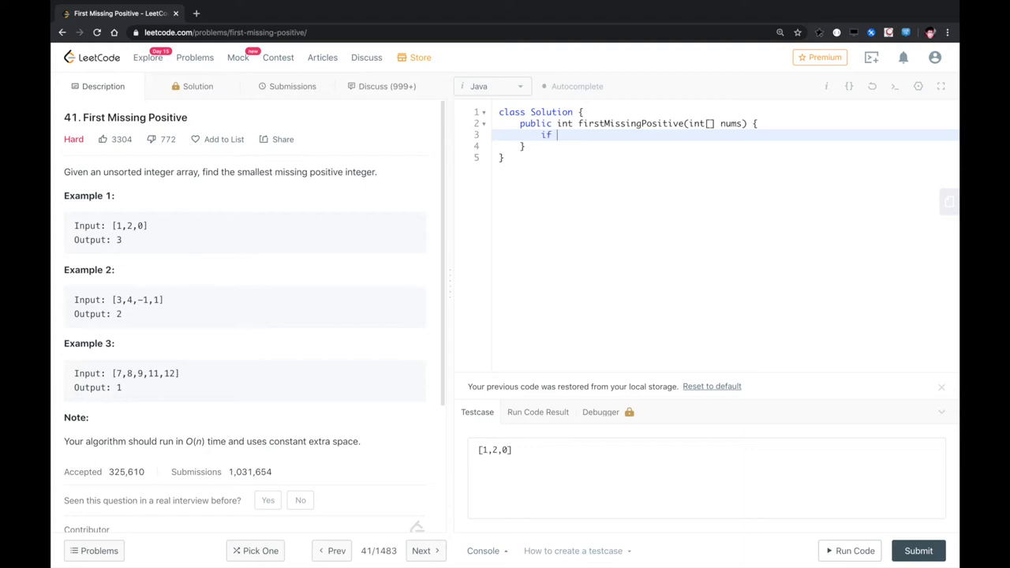
text((nums ==)
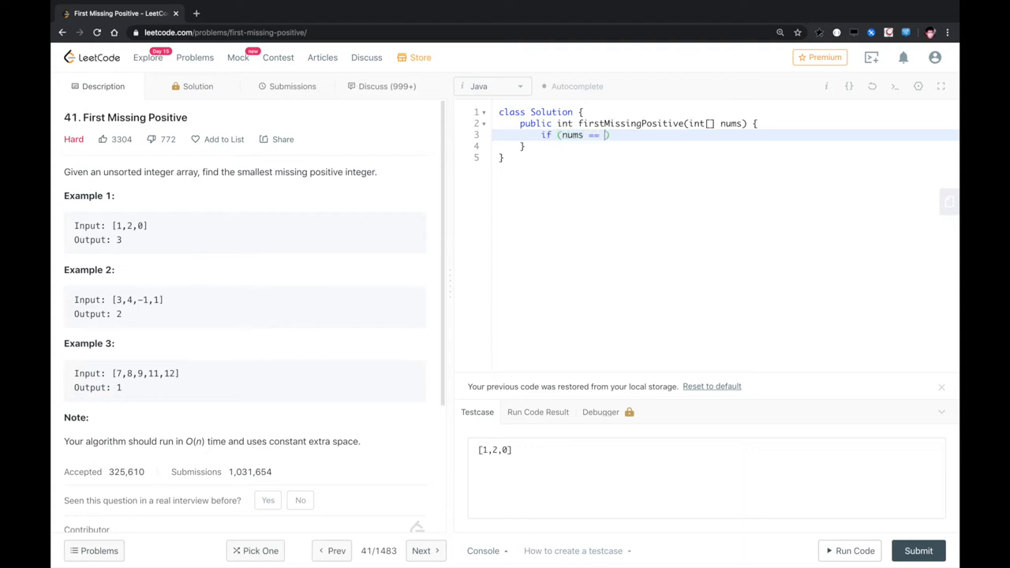
text(null || nums.)
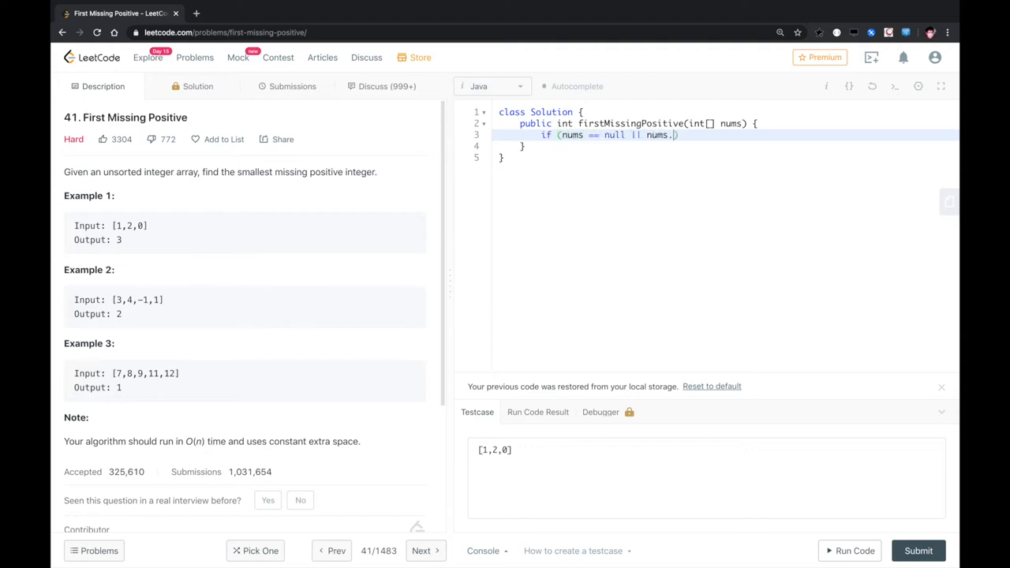
text(length == 0)
text(return)
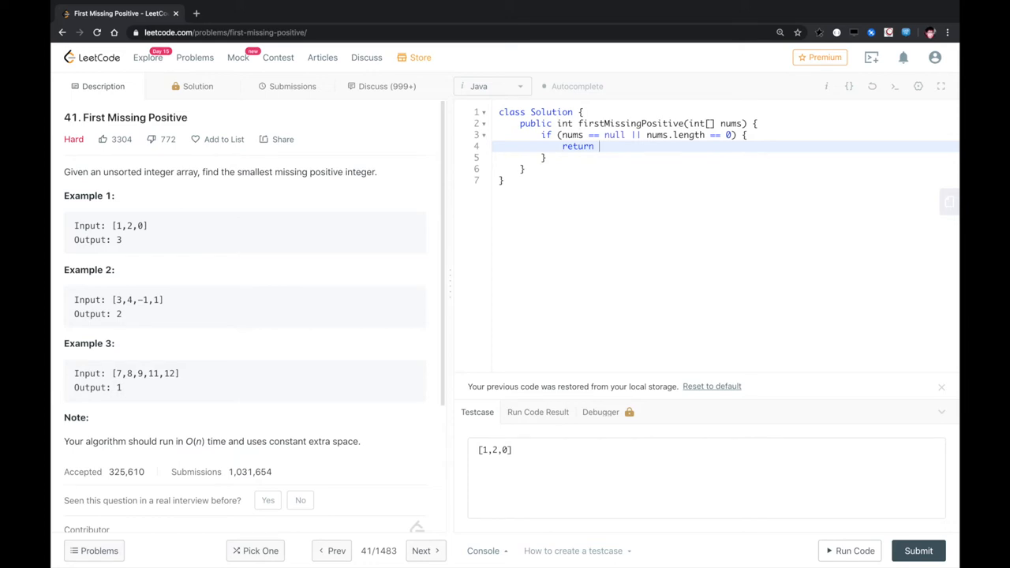
text(1;)
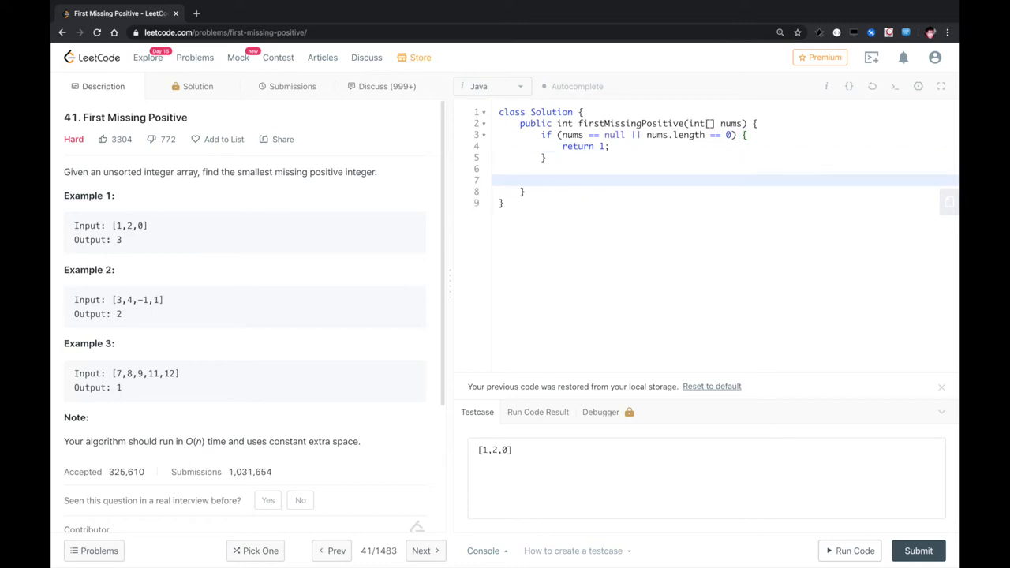
- Declare a HashSet<Integer> and loop over nums, adding every value greater than 0
text(Set<)
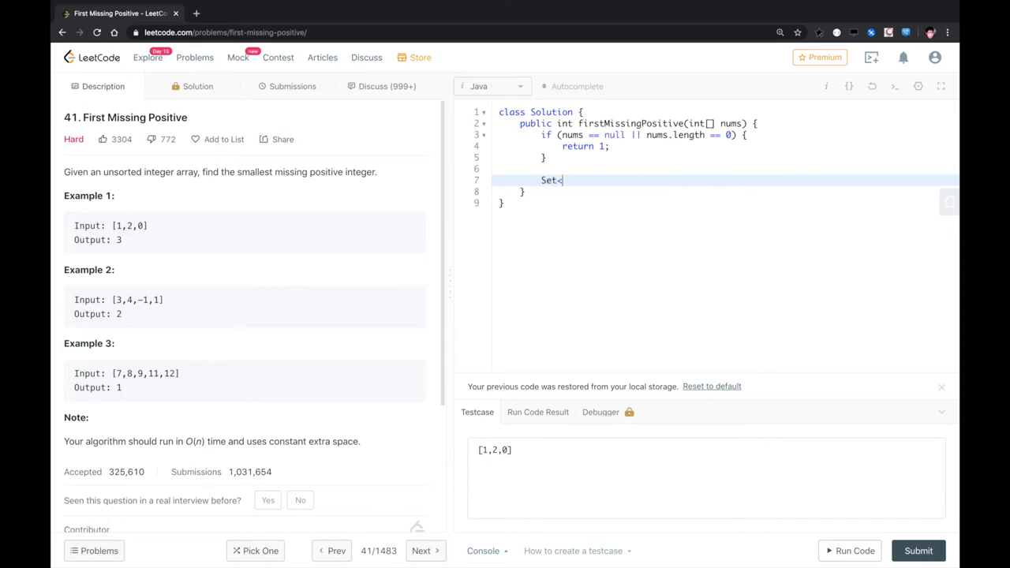
text(Integer)
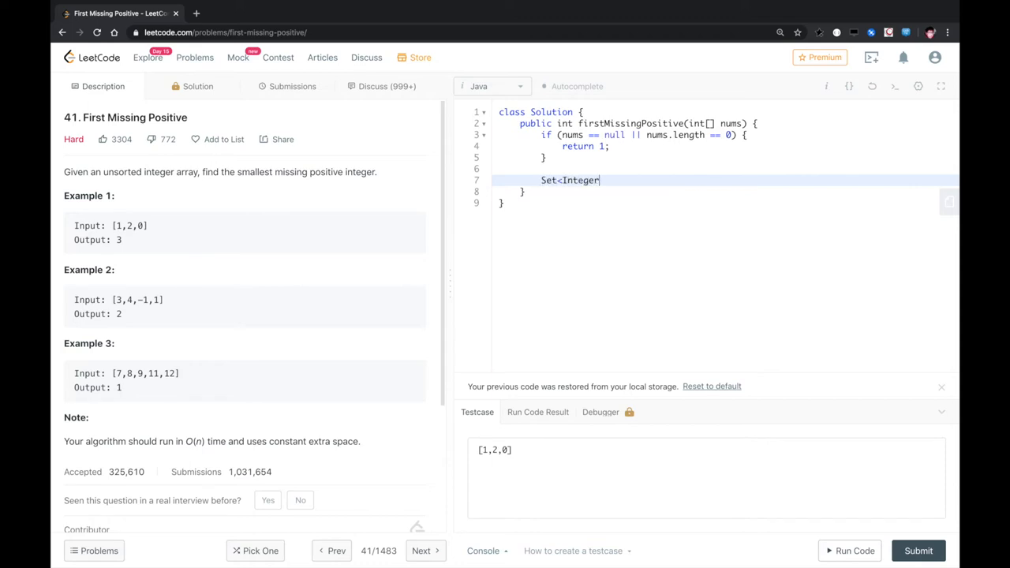
text(> s)
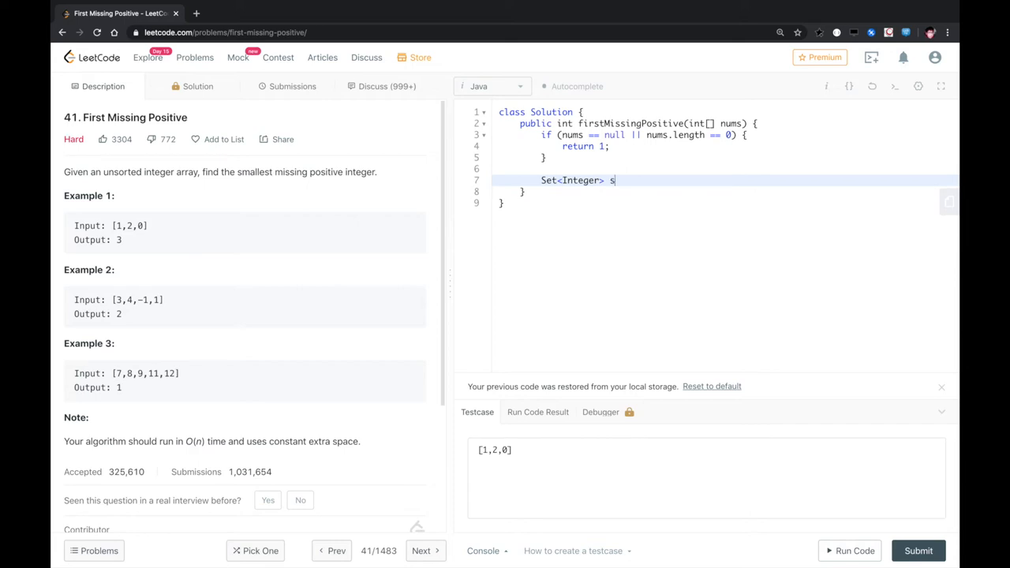
text(et = new HashSet<Inte)
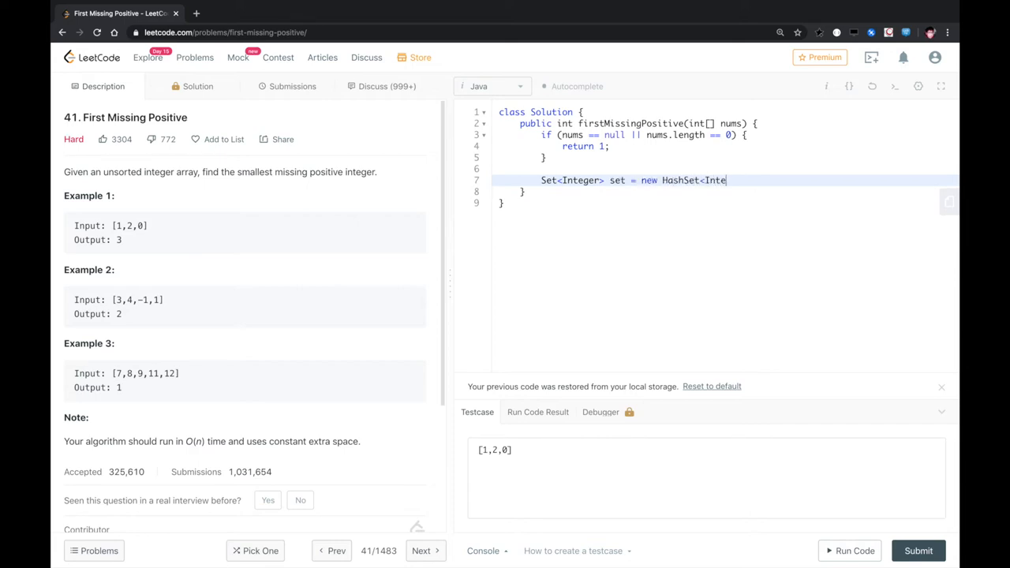
text(ger>();)
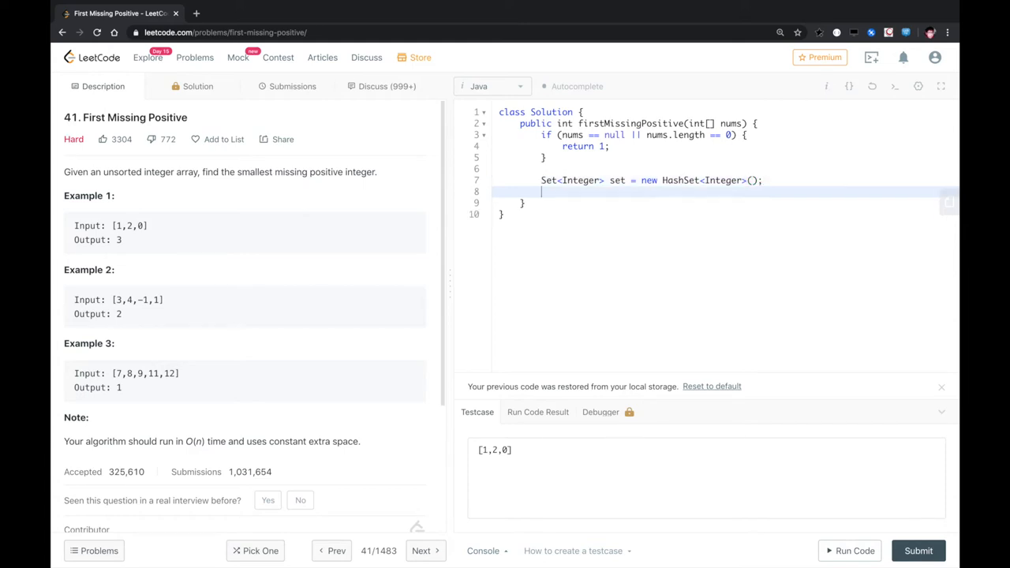
text(for(int i)
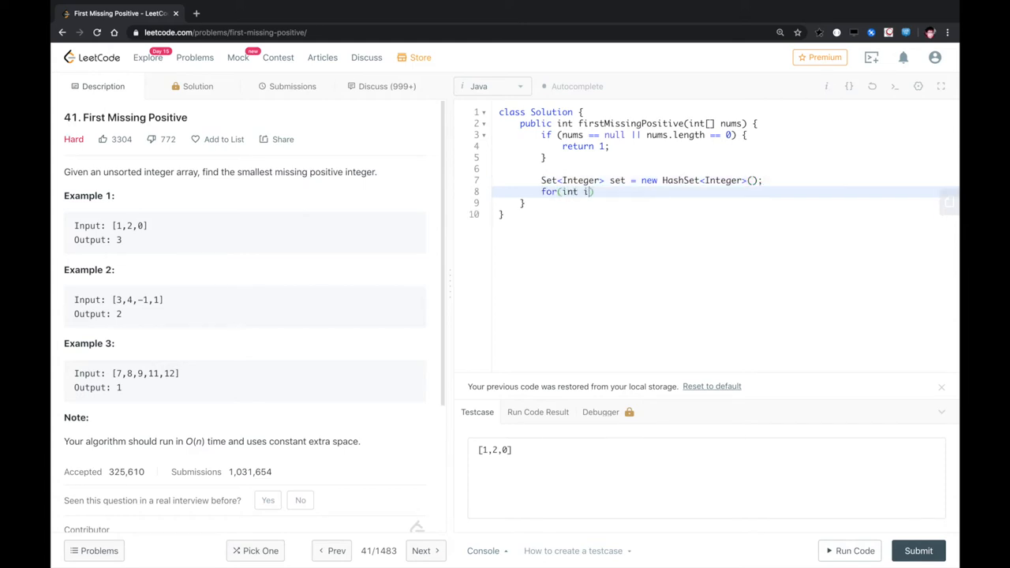
text(=0;i<nums.length;i++)
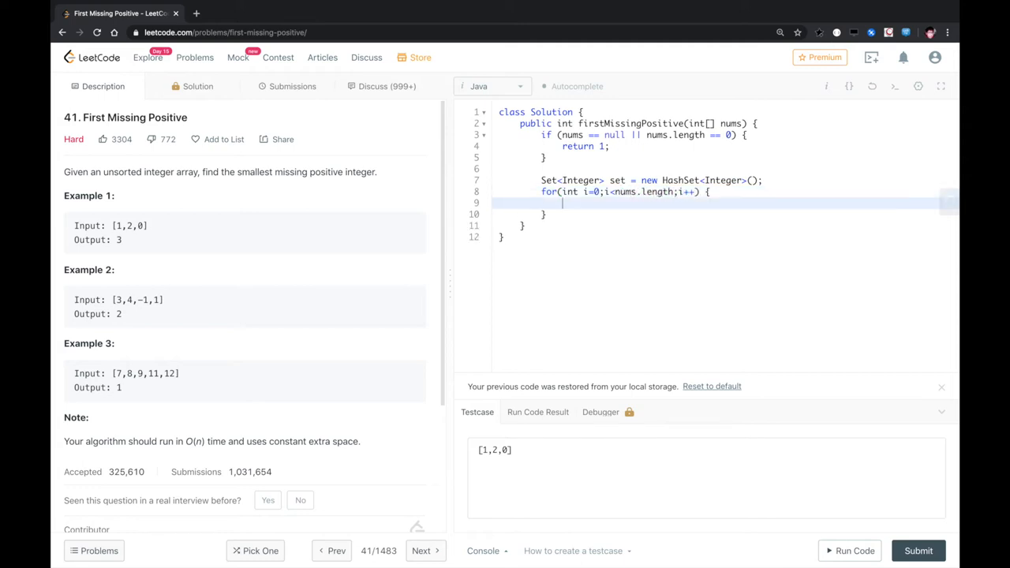
text(if ())
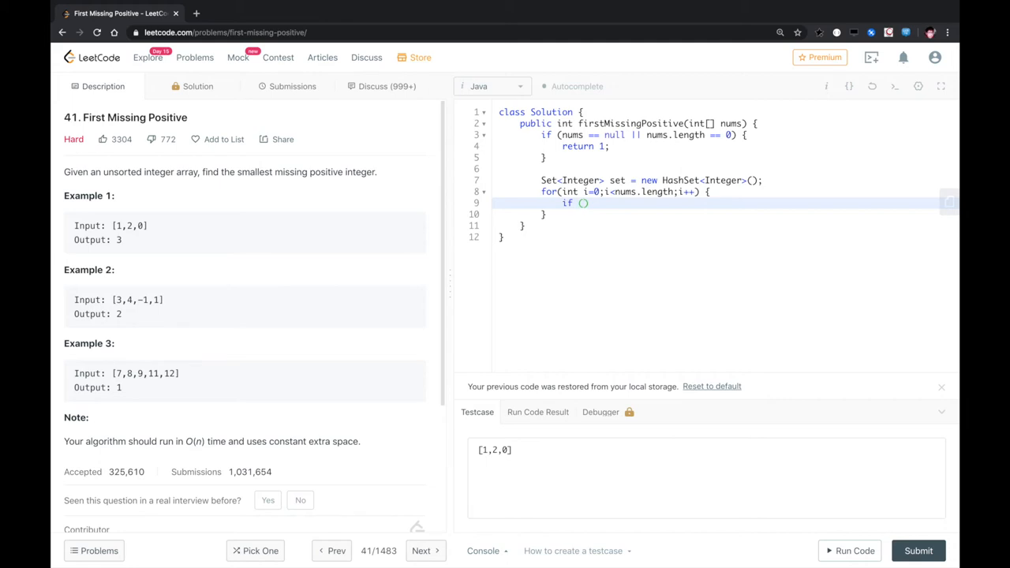
text(nums[i] > 0)
text(set)
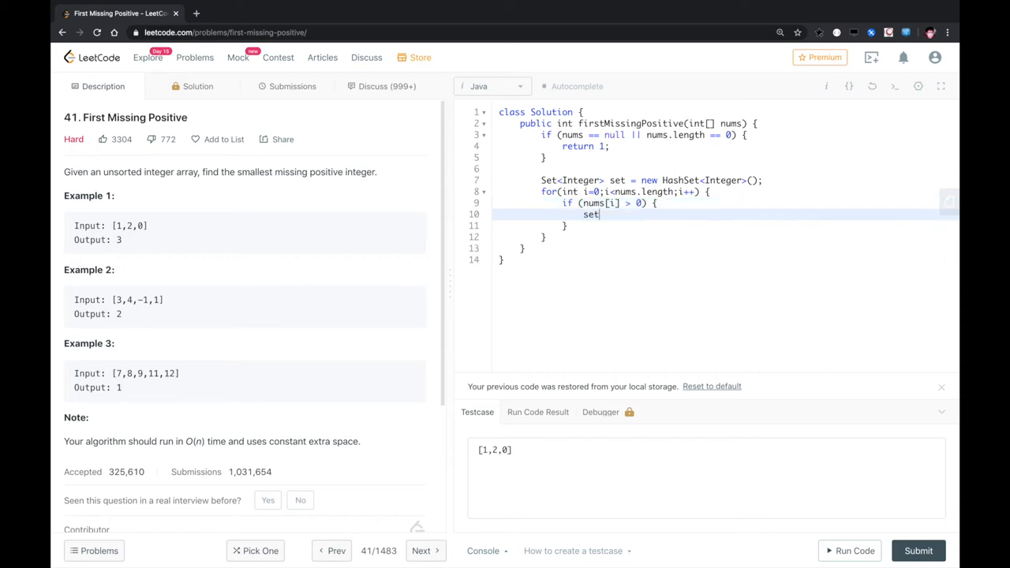
text(.add(nums[]);)
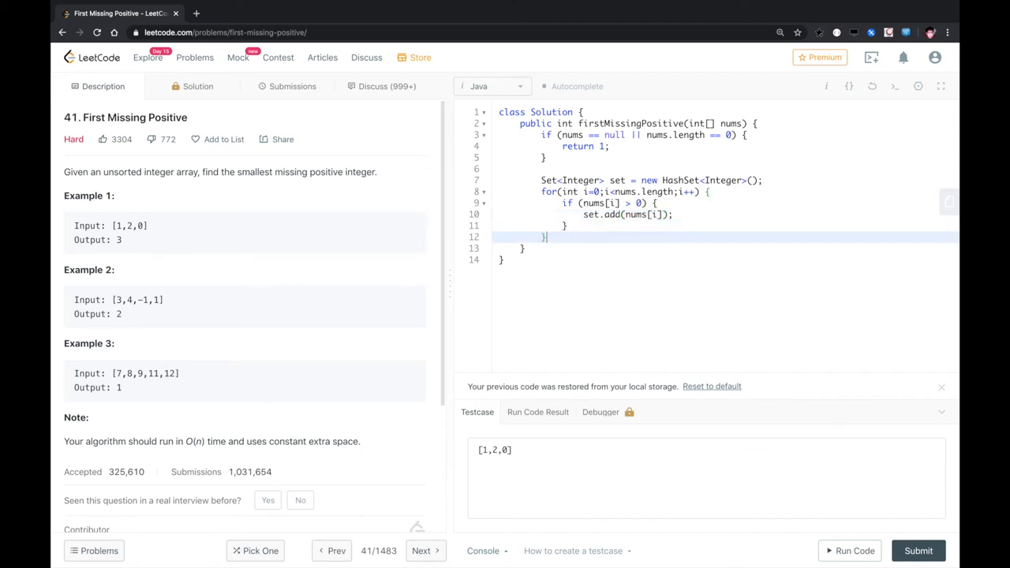
- Add a firstMissingPositive counter and a while(true) loop incrementing it while set.contains it
text(int)
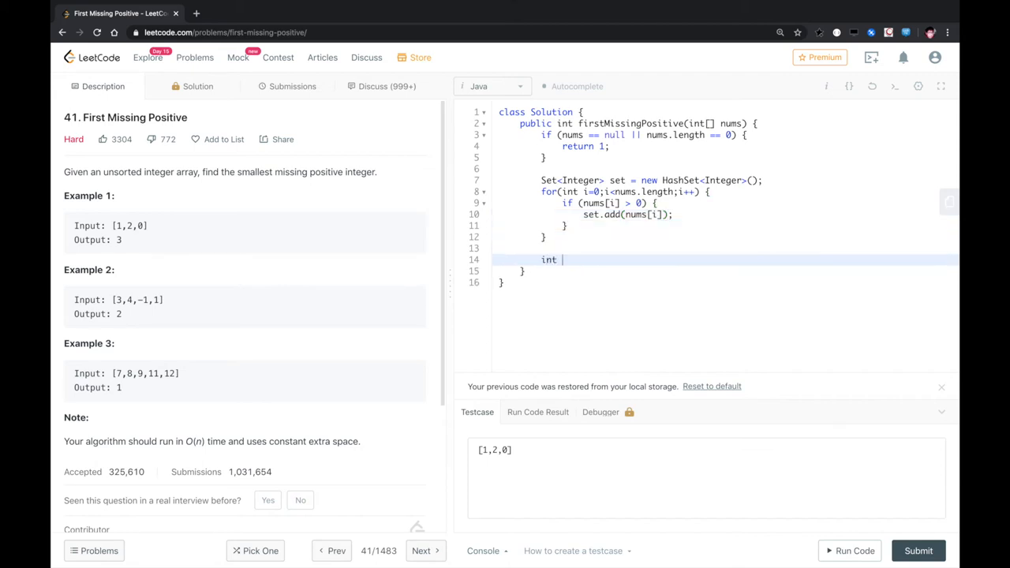
text(firstMissing)
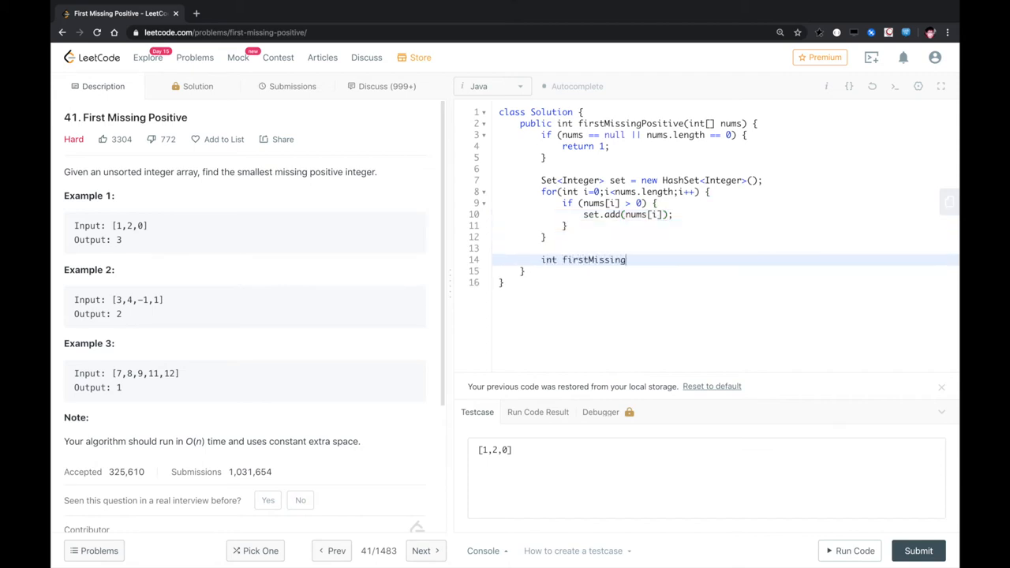
text(Positive = 1;)
text(w)
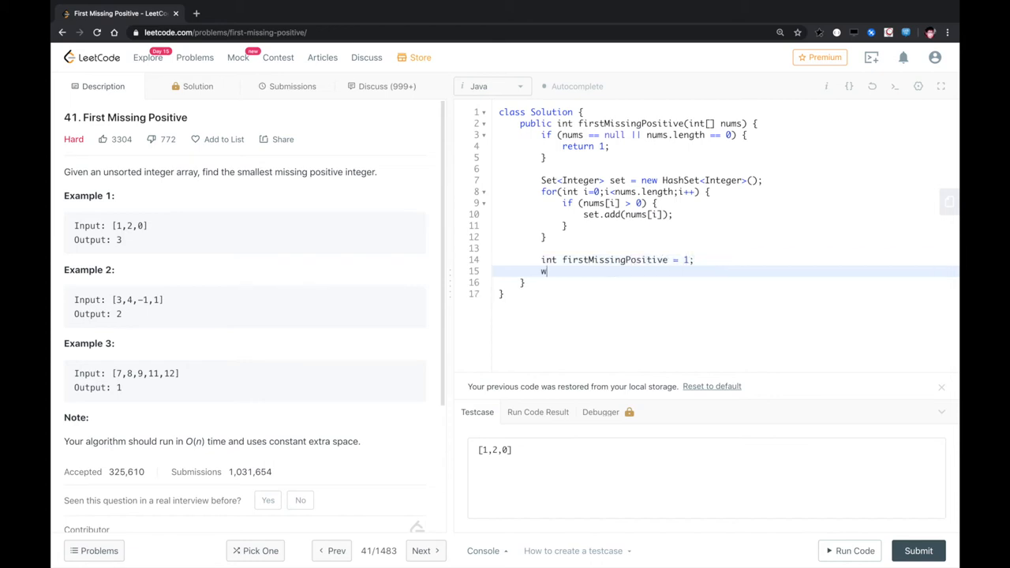
text(hile(true))
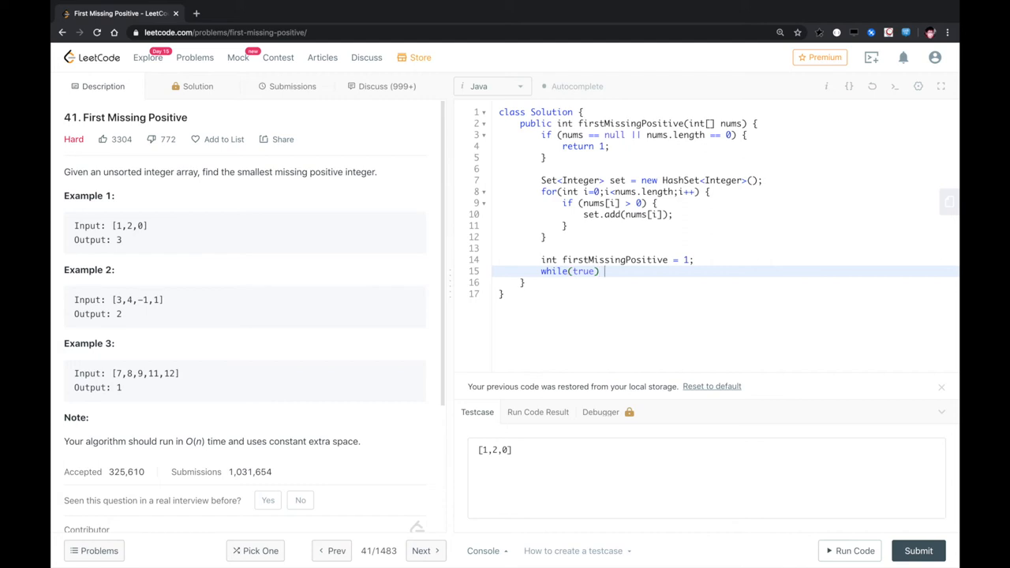
text({)
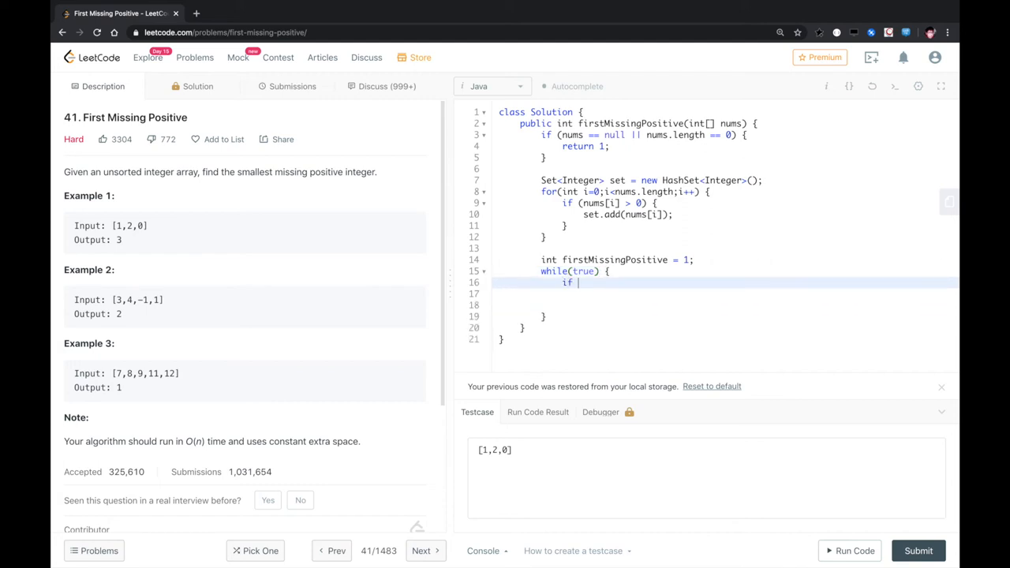
text((set.contains()
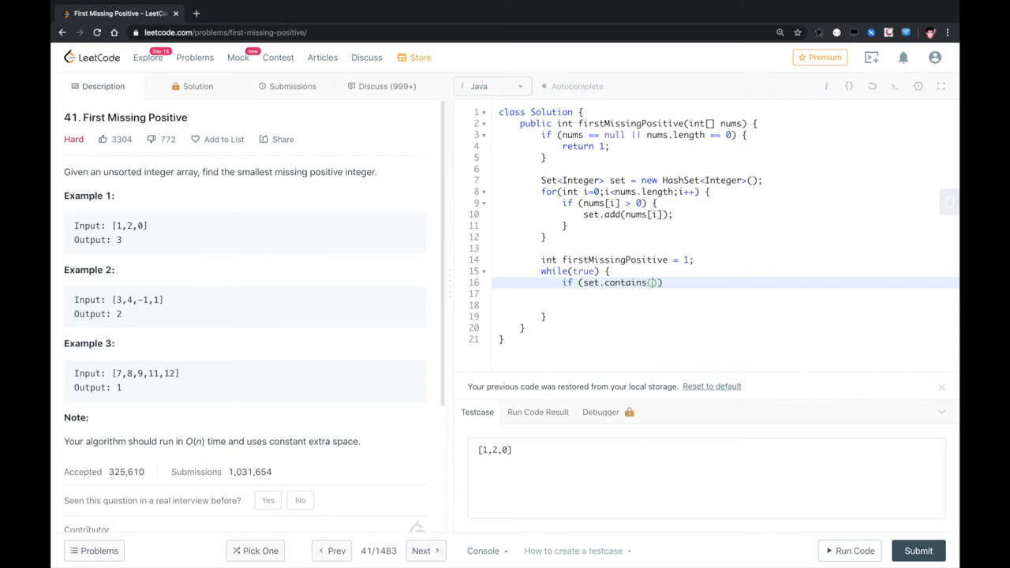
mouse_move(616, 235)
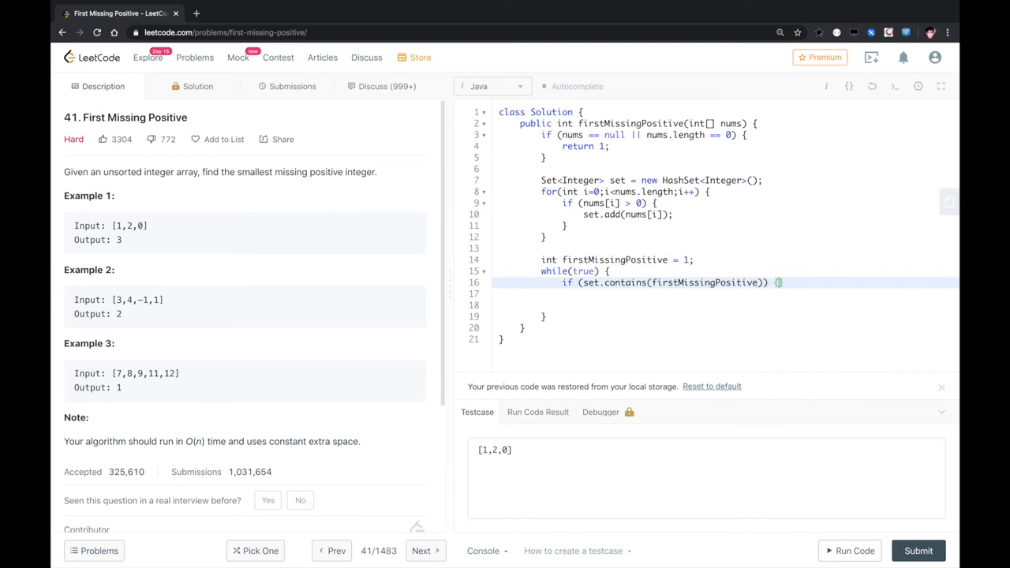
text(firstMissingPositive++)
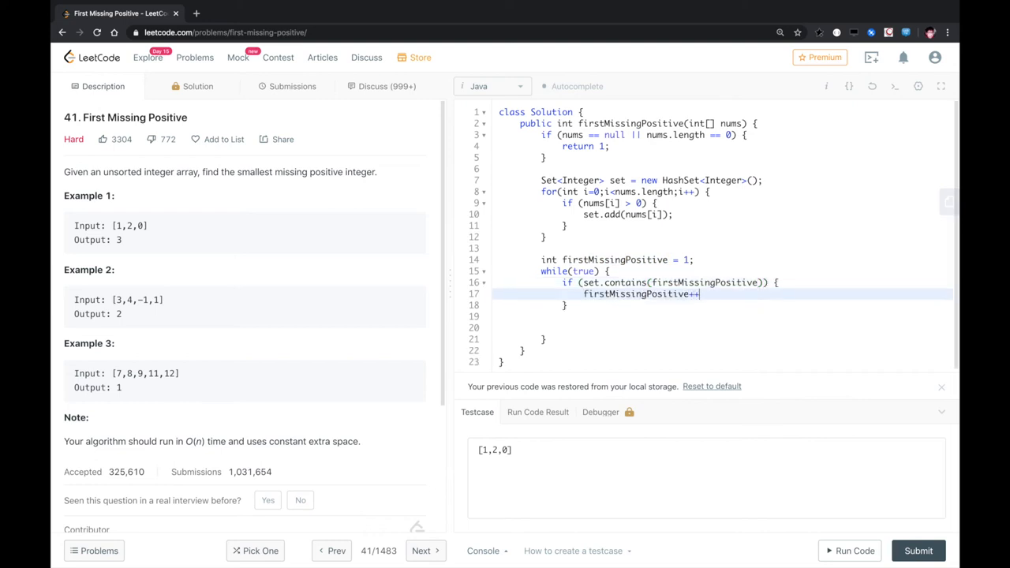
text(;)
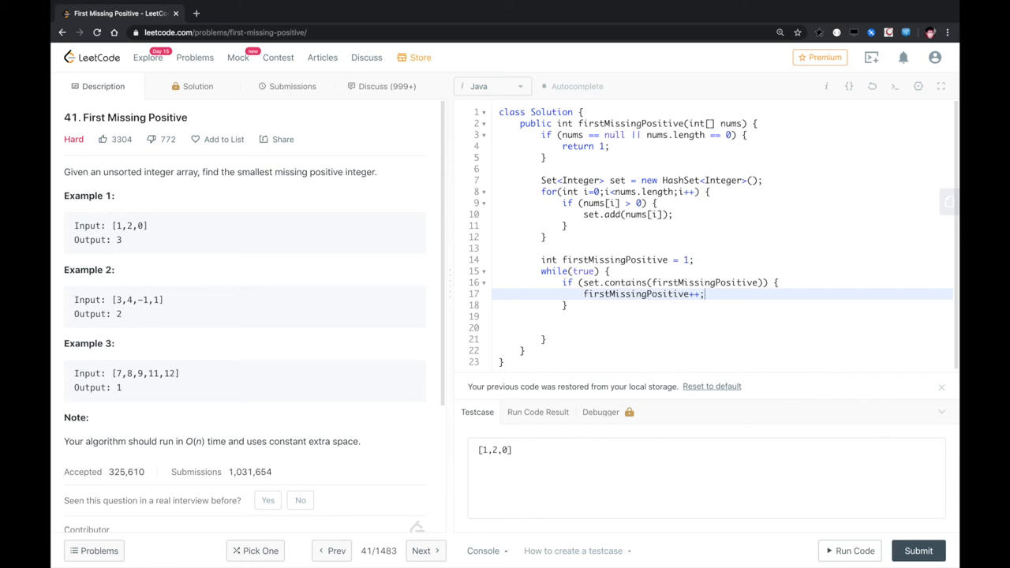
mouse_move(755, 287)
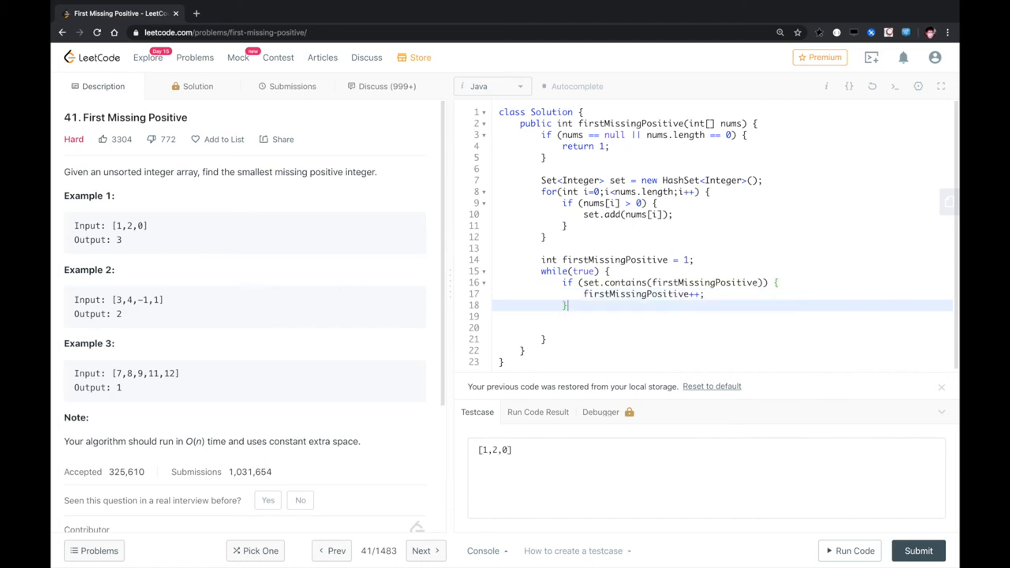
- Break on a missing number and return firstMissingPositive
text(els)
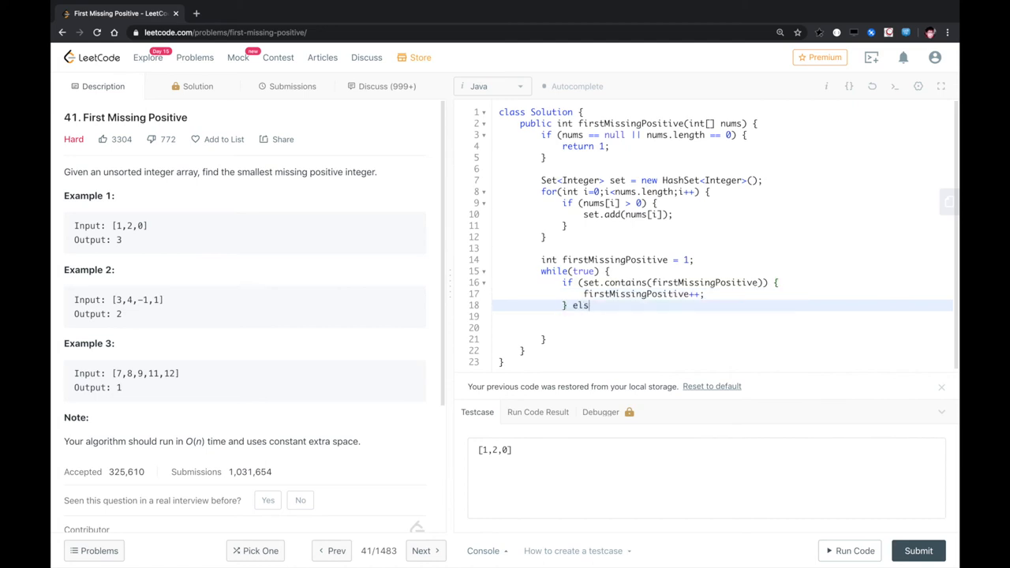
text(e {)
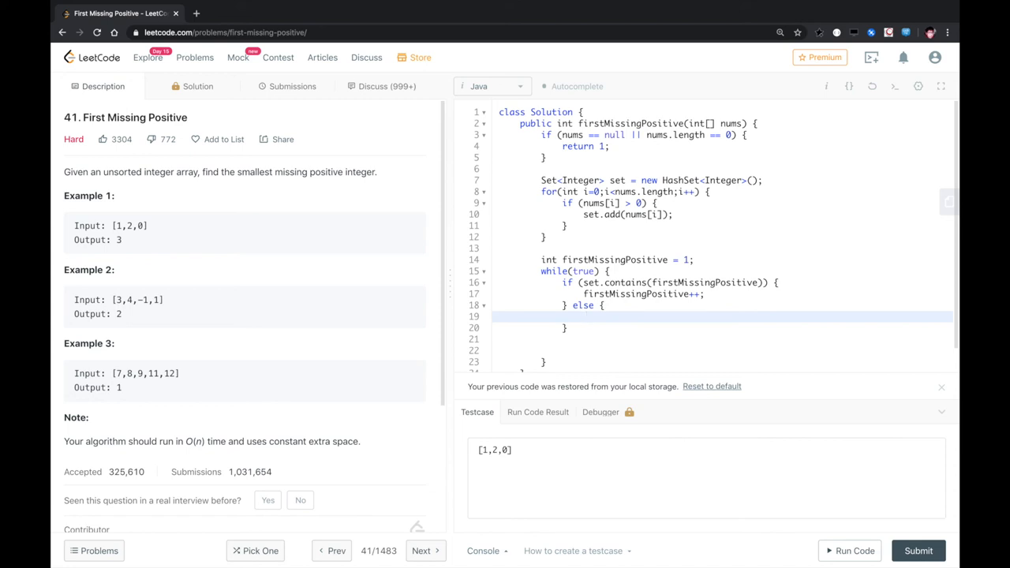
text(break;)
click(723, 327)
text(\)
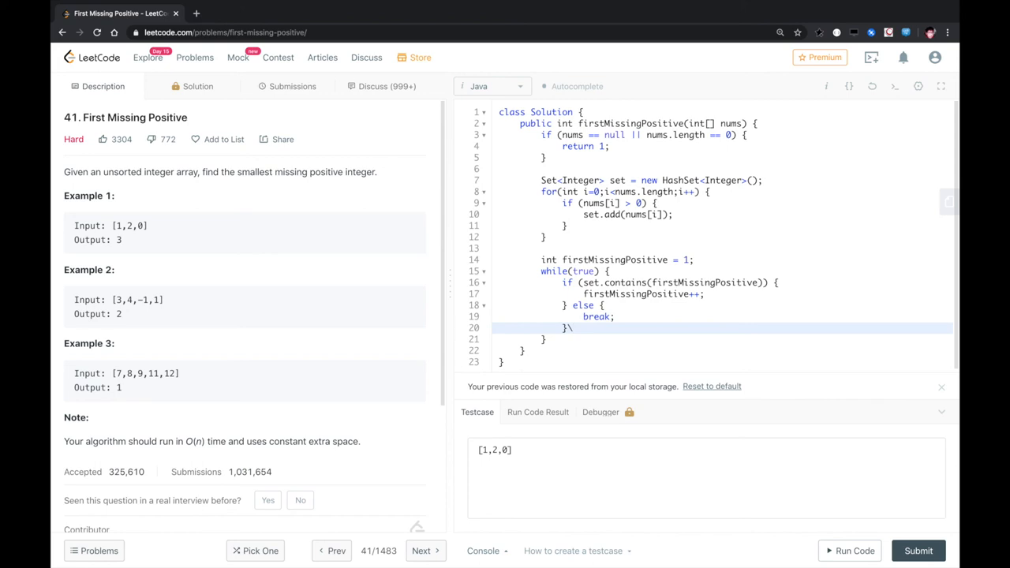
text(r)
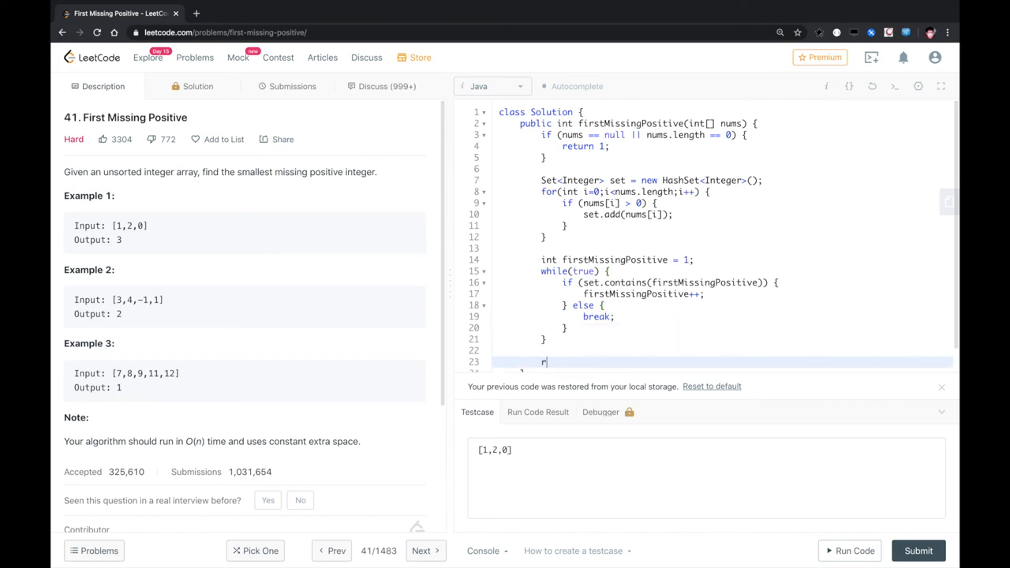
text(eturn firstMissingPositive;)
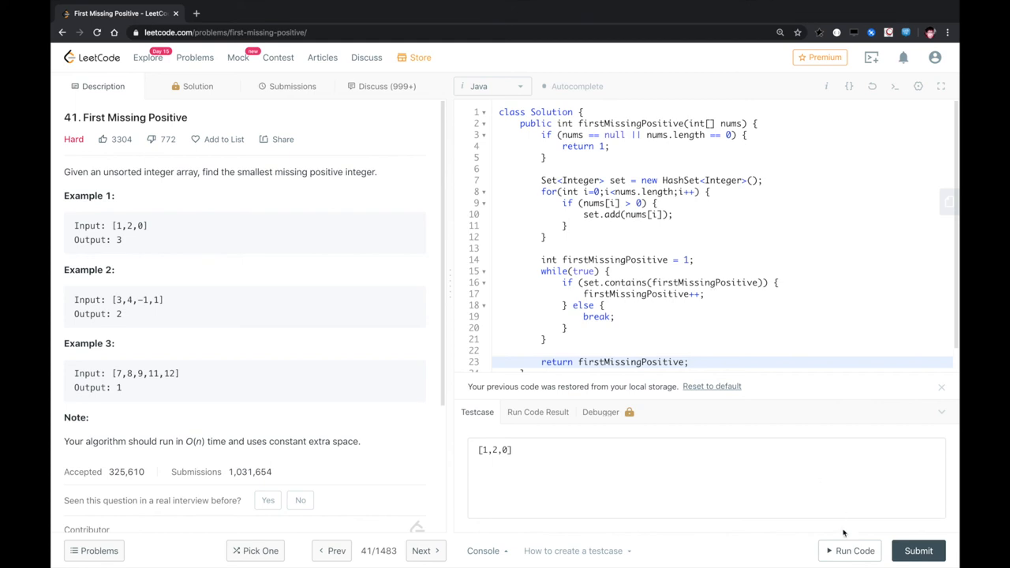
- Run on [1,2,0], submit for an Accepted 1 ms result, and highlight the Hard rating
click(854, 550)
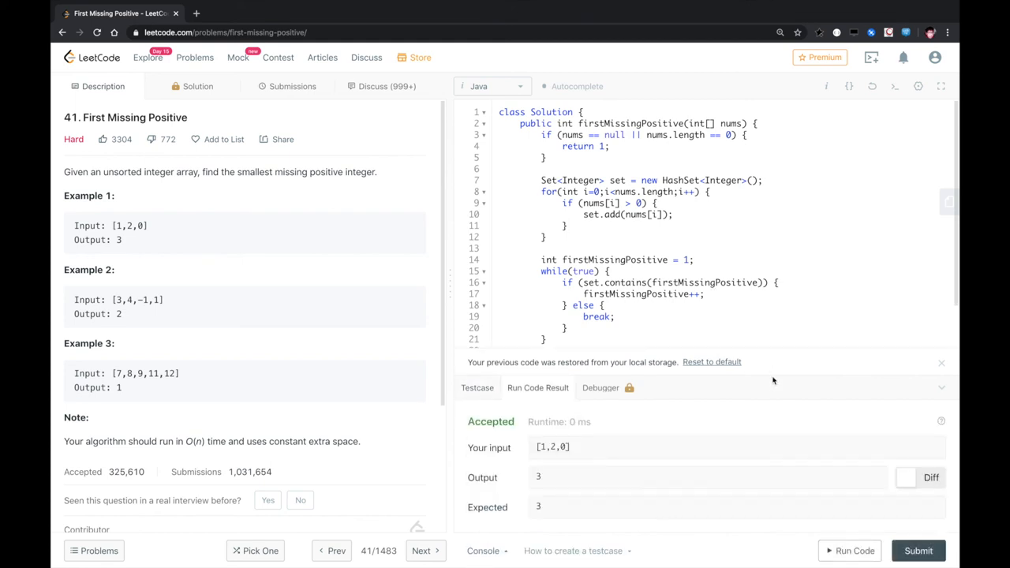
click(292, 86)
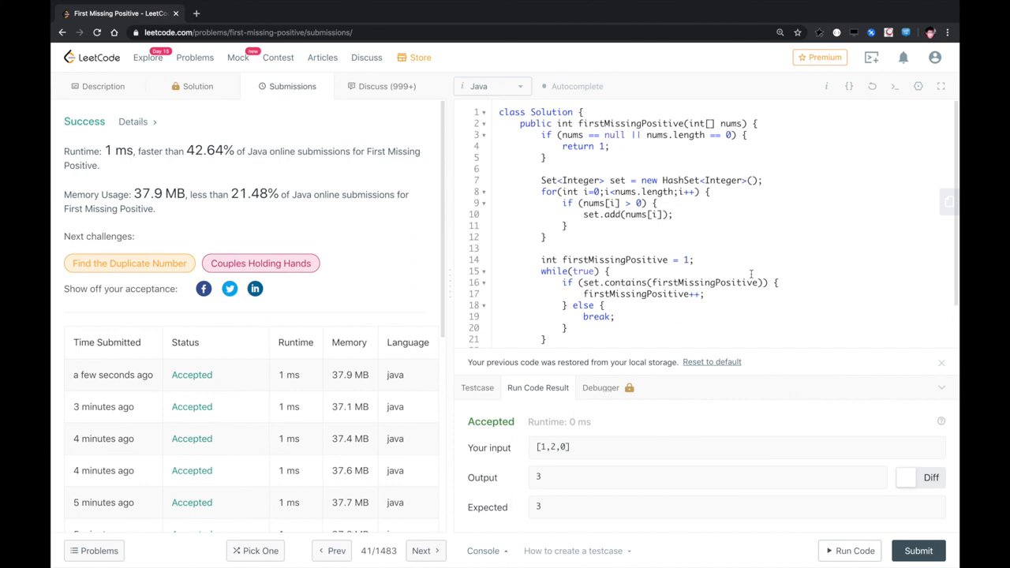
mouse_move(174, 115)
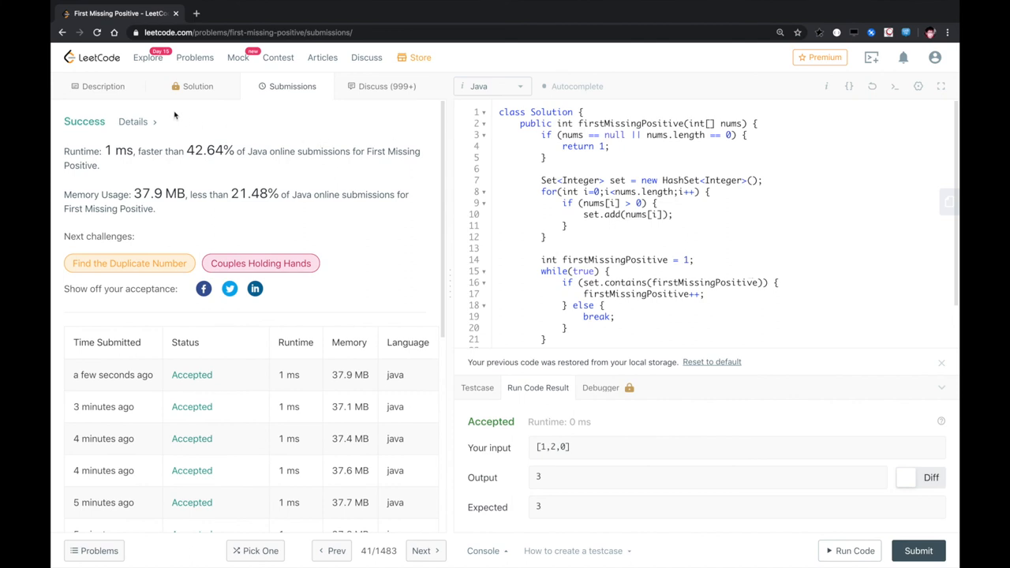
click(103, 85)
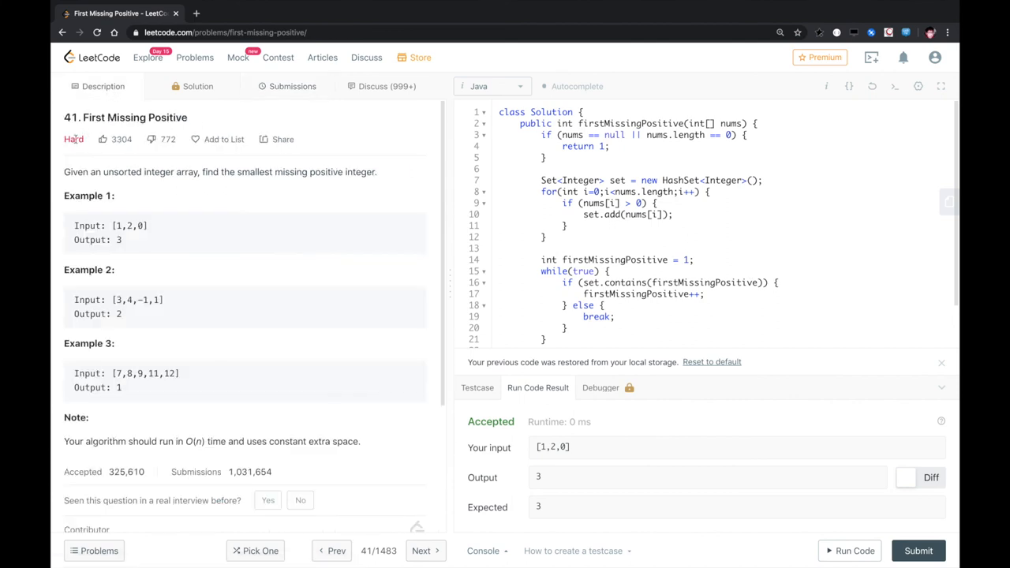
double_click(73, 139)
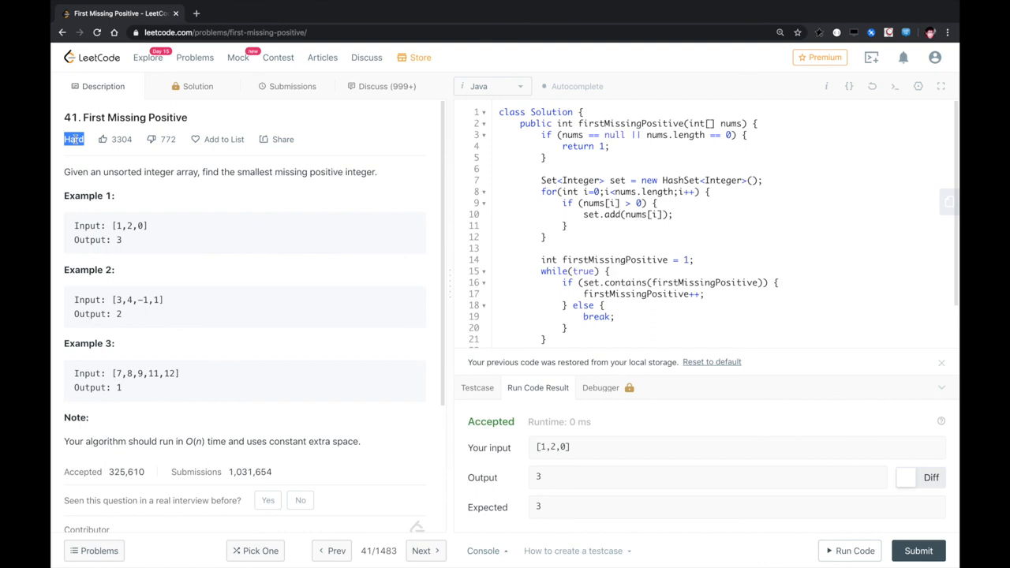